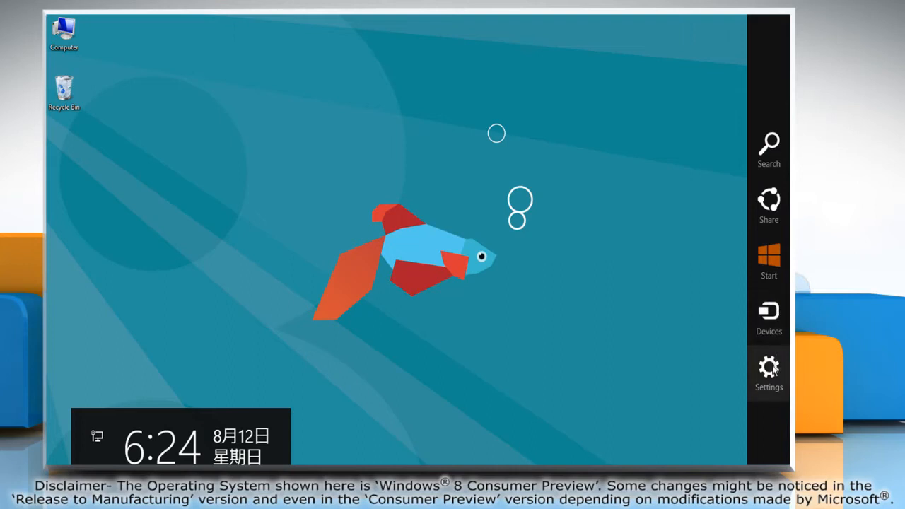
Step: Reach the System Protection settings from Control Panel's System page
left_click(769, 368)
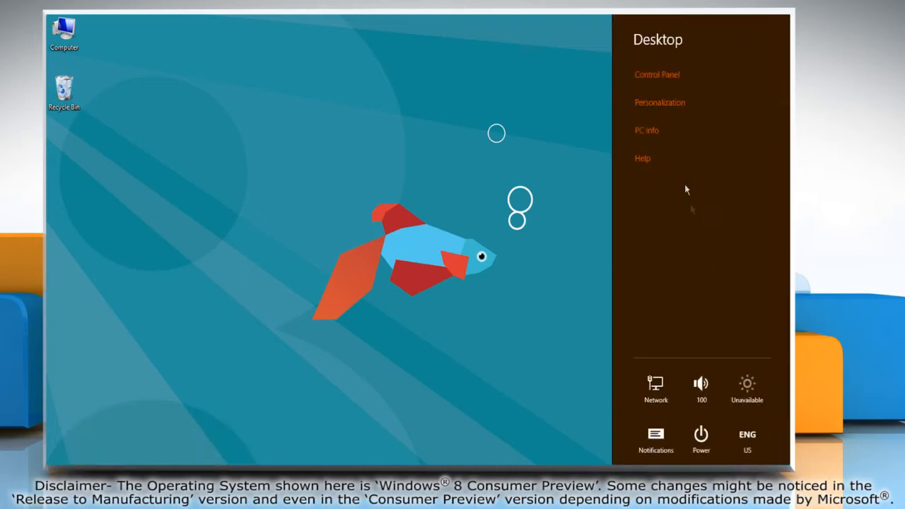
left_click(646, 130)
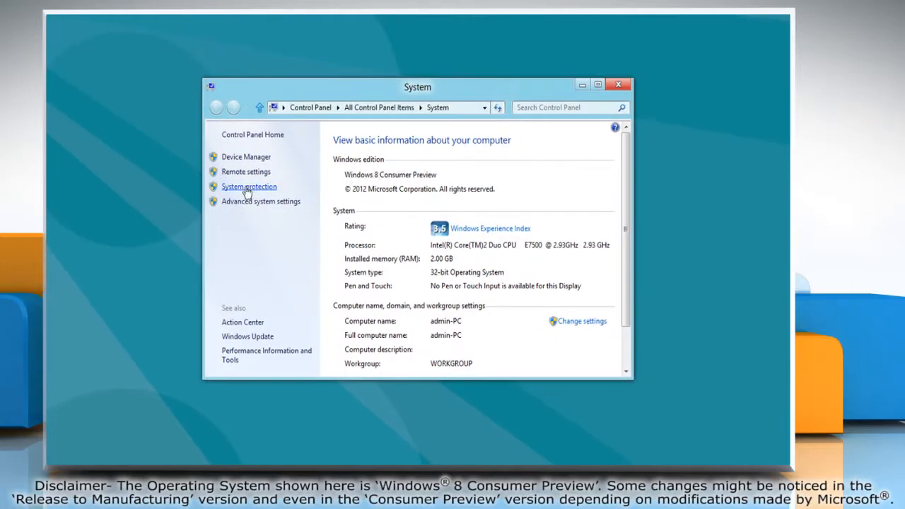
left_click(249, 187)
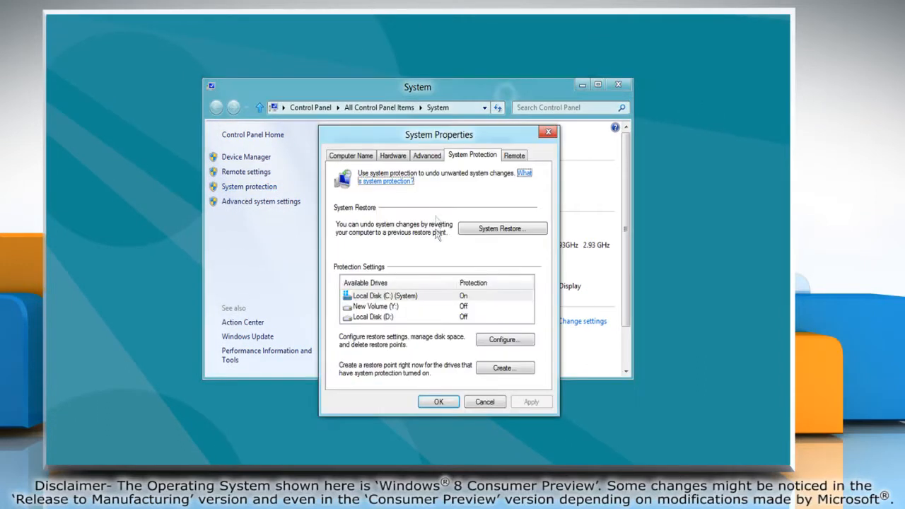
Step: Raise Local Disk (C:) system protection max usage from 10% to 61% and save it
left_click(385, 295)
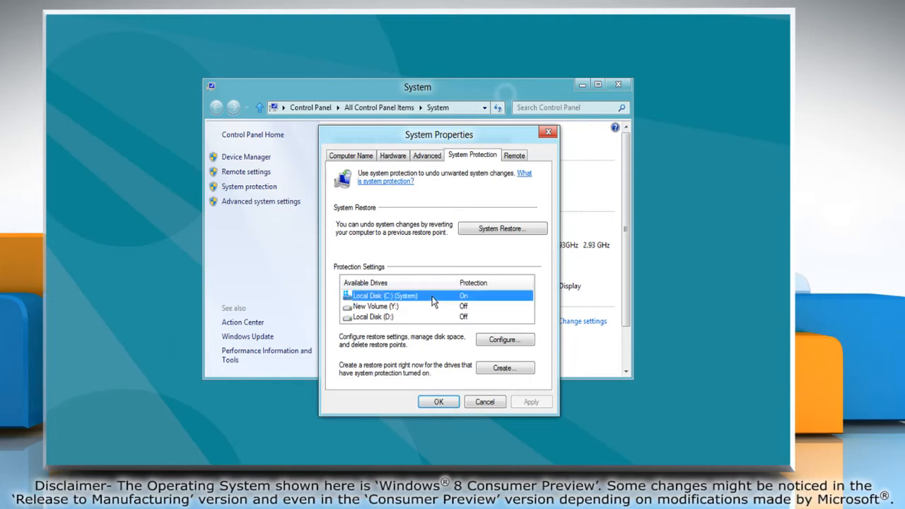
left_click(504, 339)
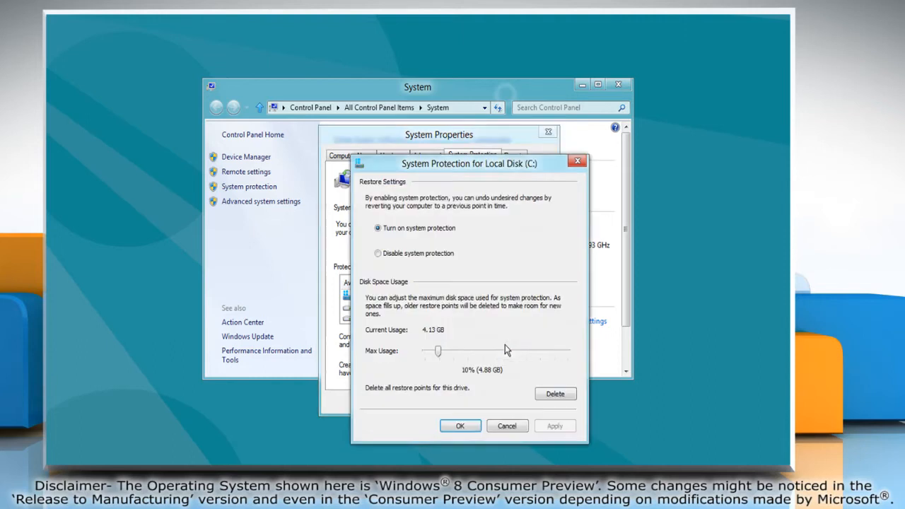
left_click_drag(437, 351, 498, 350)
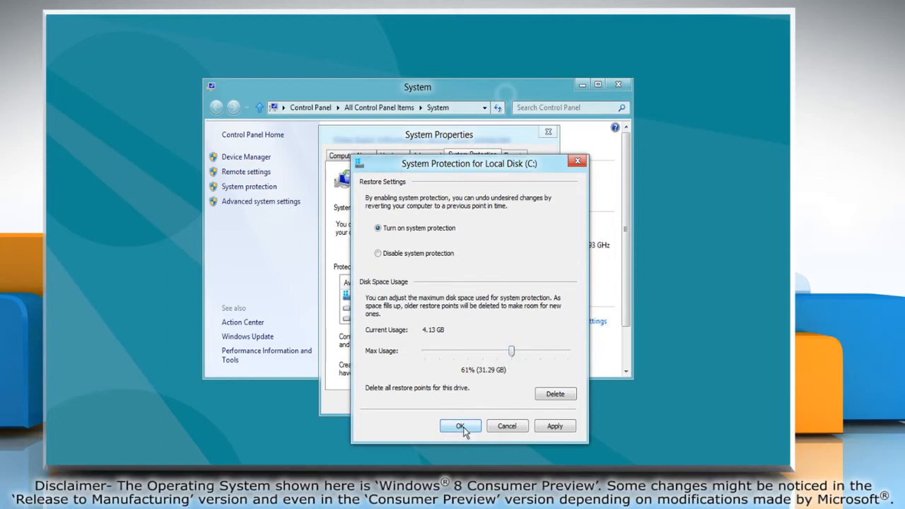
left_click(461, 426)
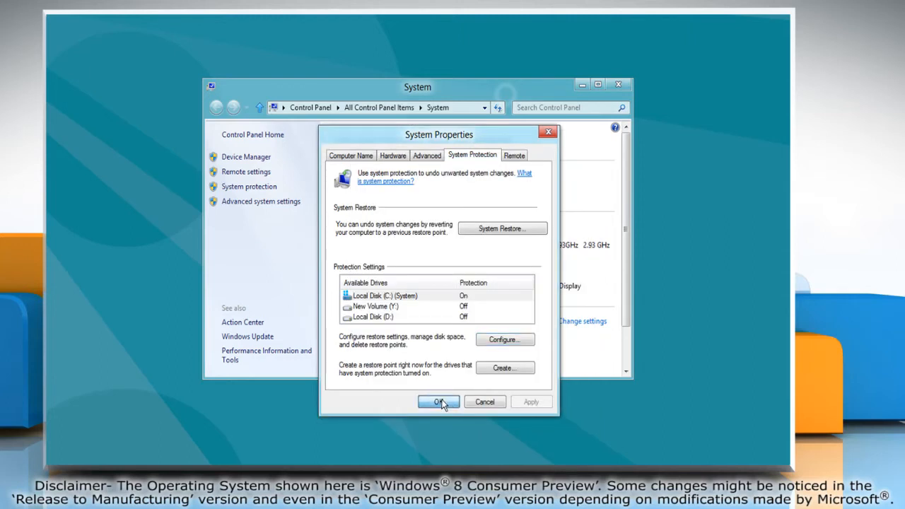